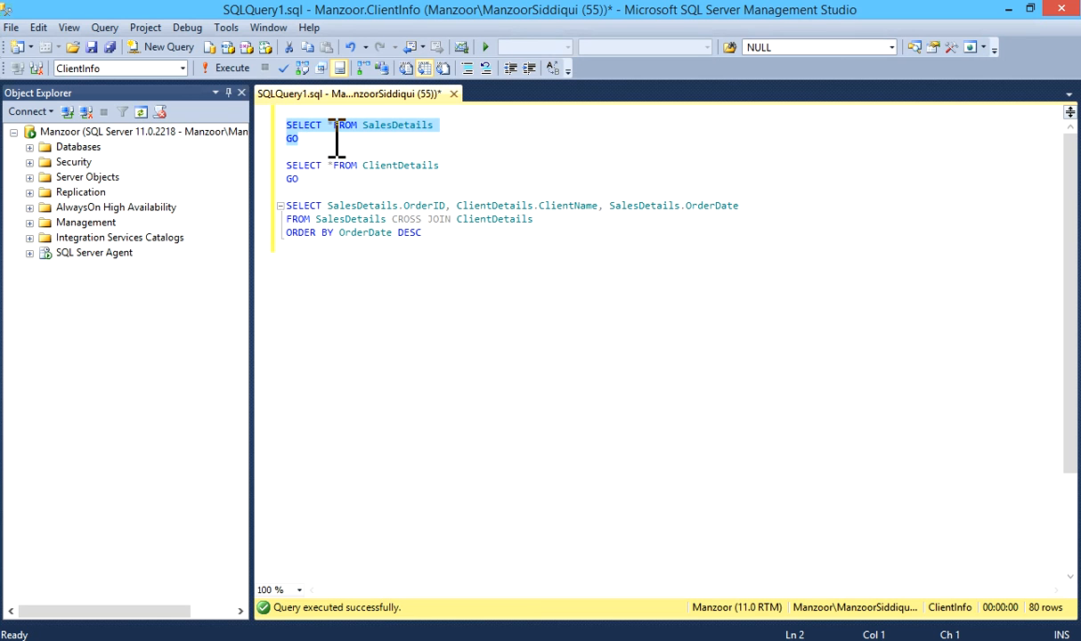
Step: Execute SELECT * FROM SalesDetails, then SELECT * FROM ClientDetails to list ten clients
click(210, 69)
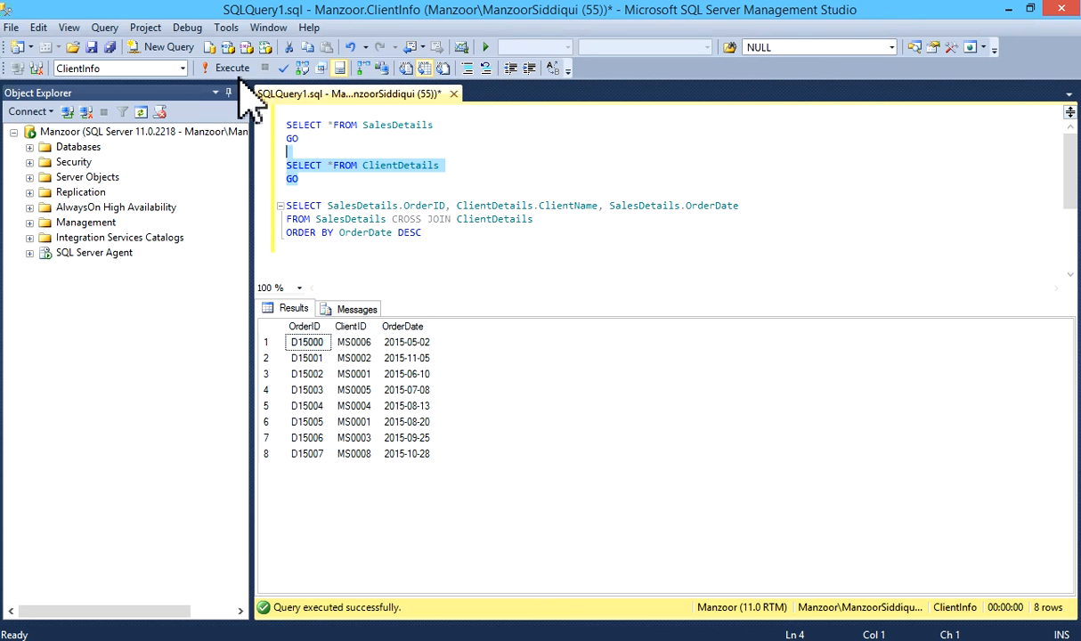
click(211, 70)
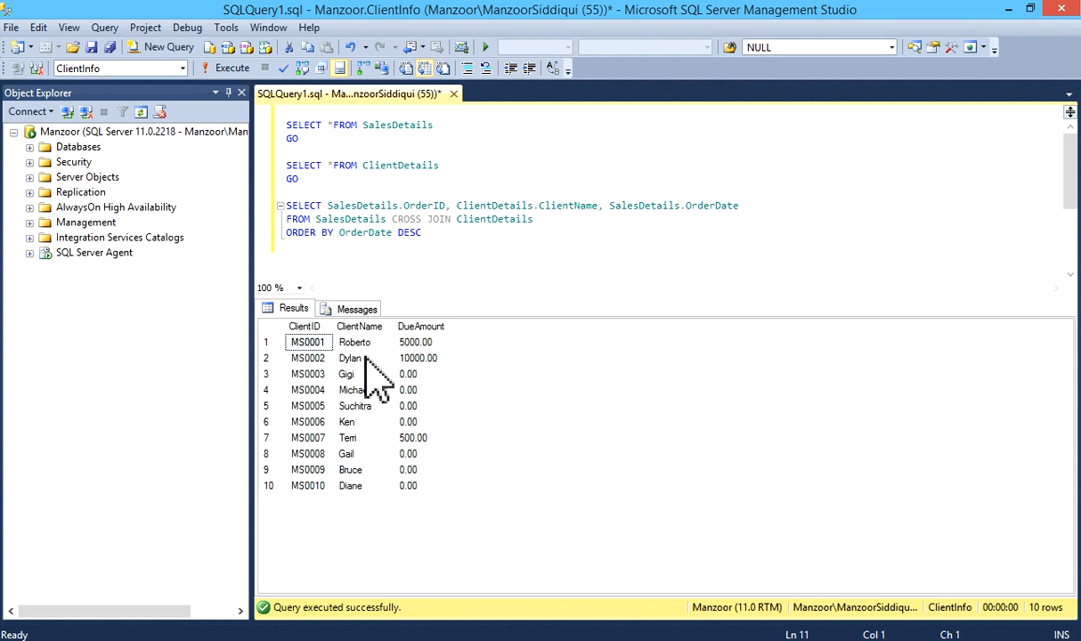
mouse_move(468, 249)
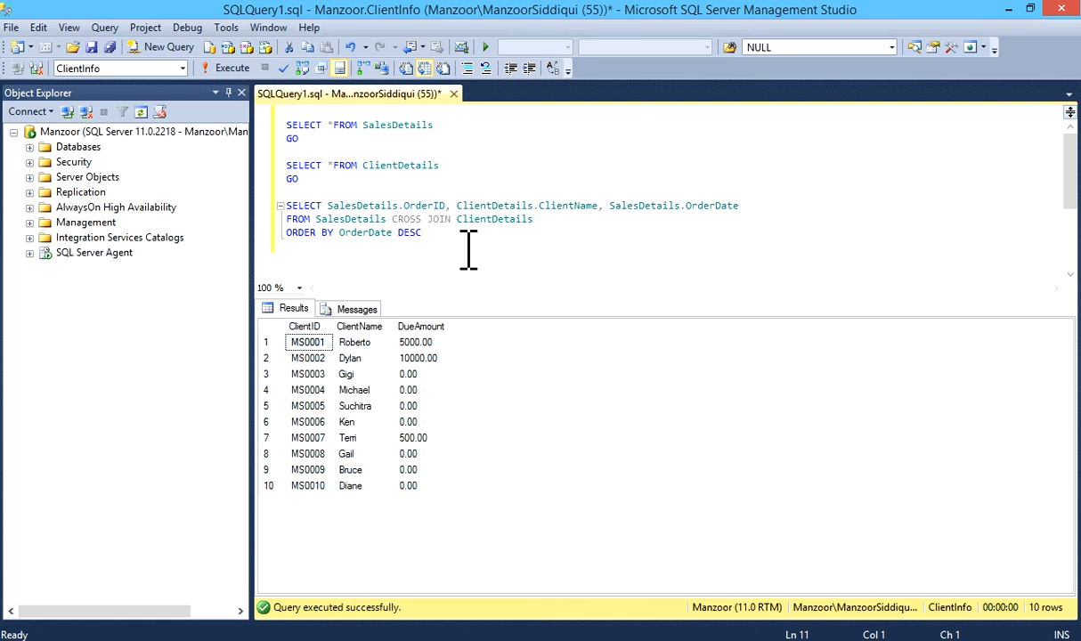
Step: Execute the SalesDetails CROSS JOIN ClientDetails query and confirm 80 rows affected in Messages
drag(286, 205, 422, 232)
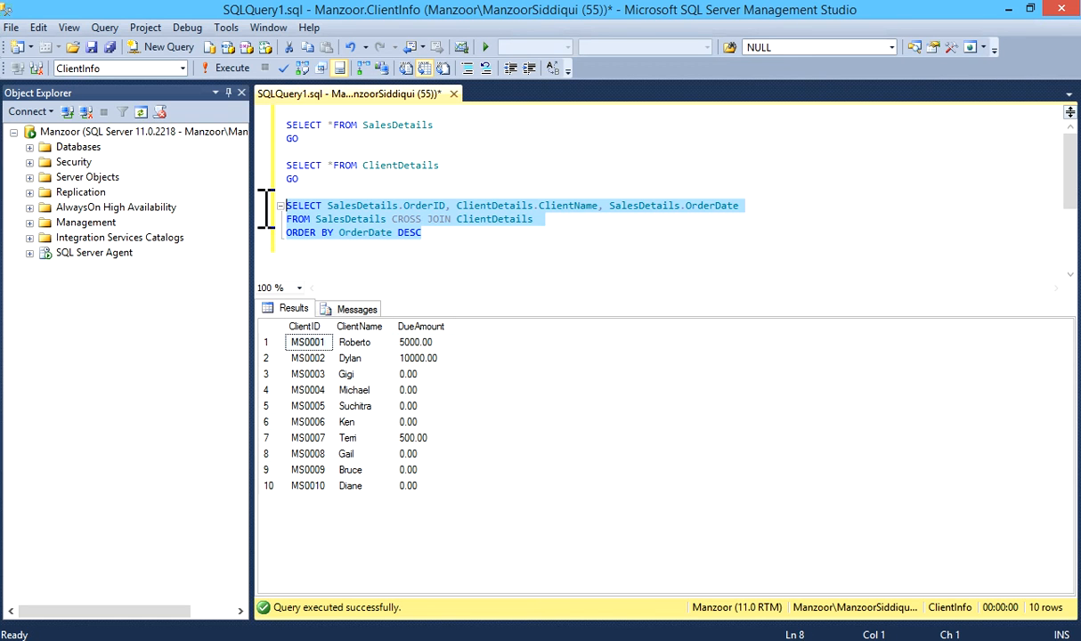
click(209, 69)
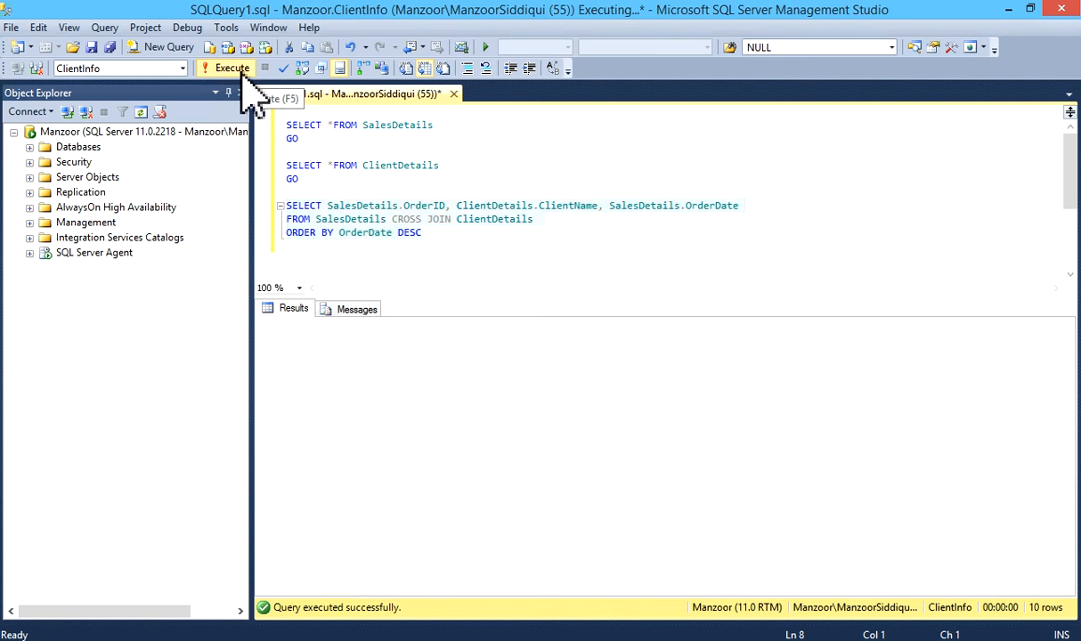
click(213, 68)
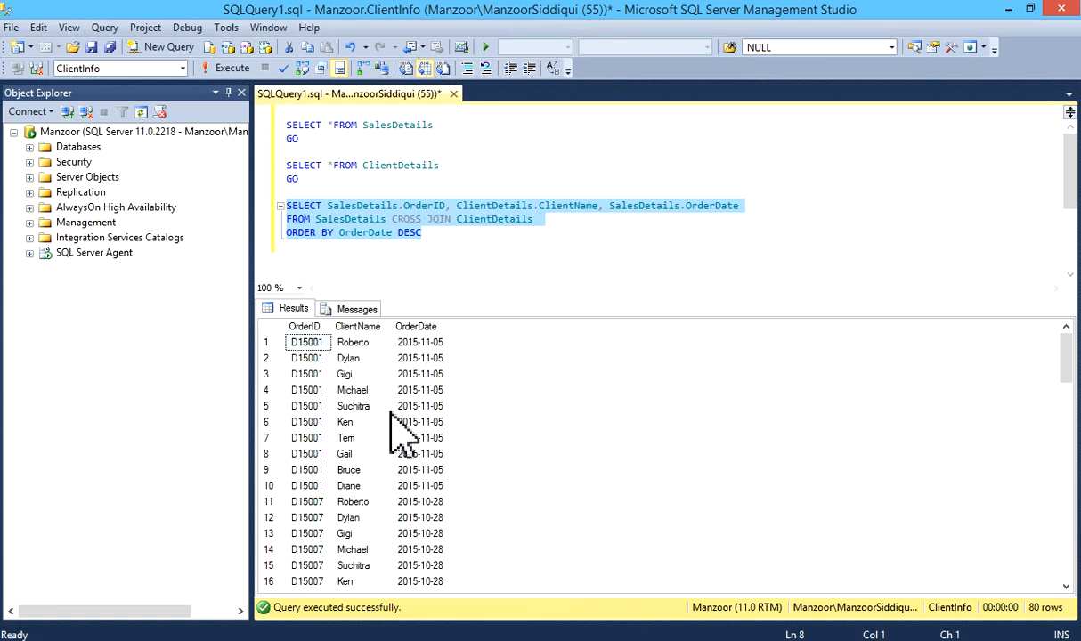
scroll(down, 3)
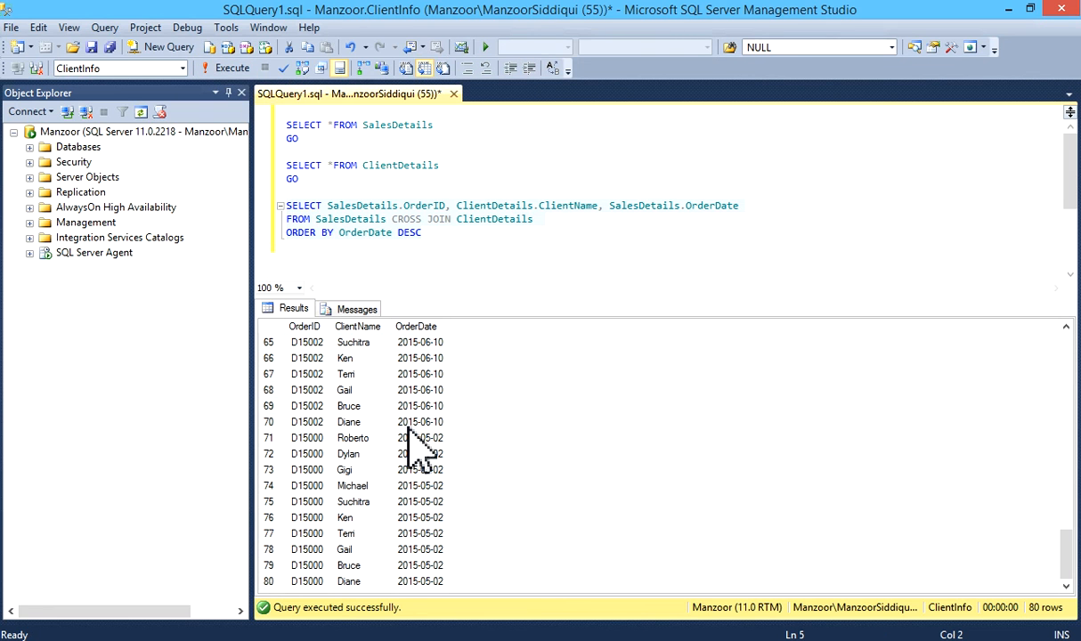
click(356, 308)
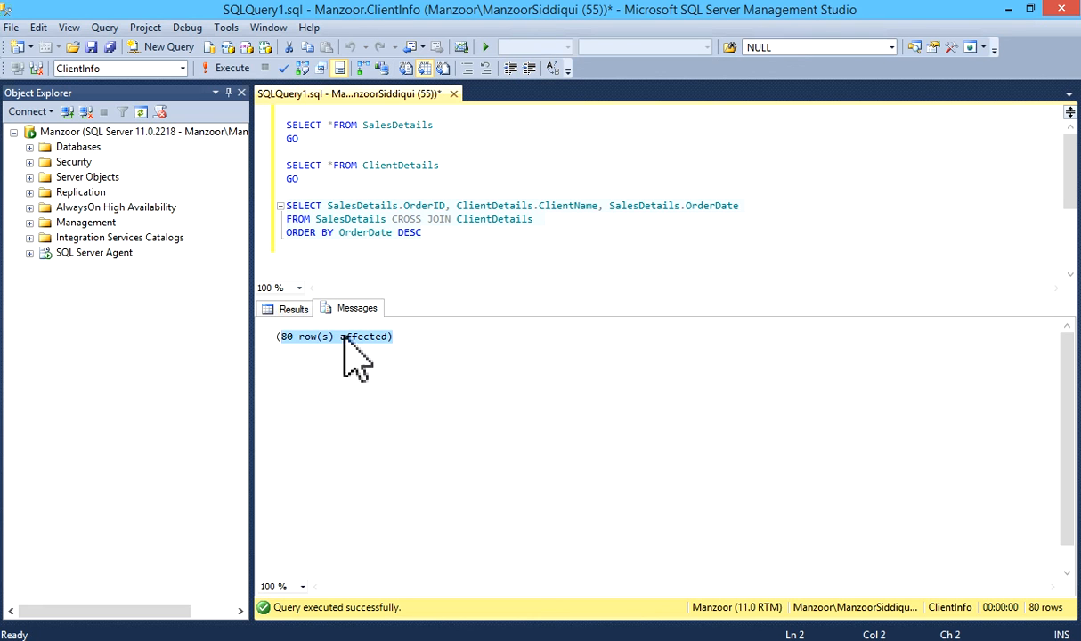
click(293, 308)
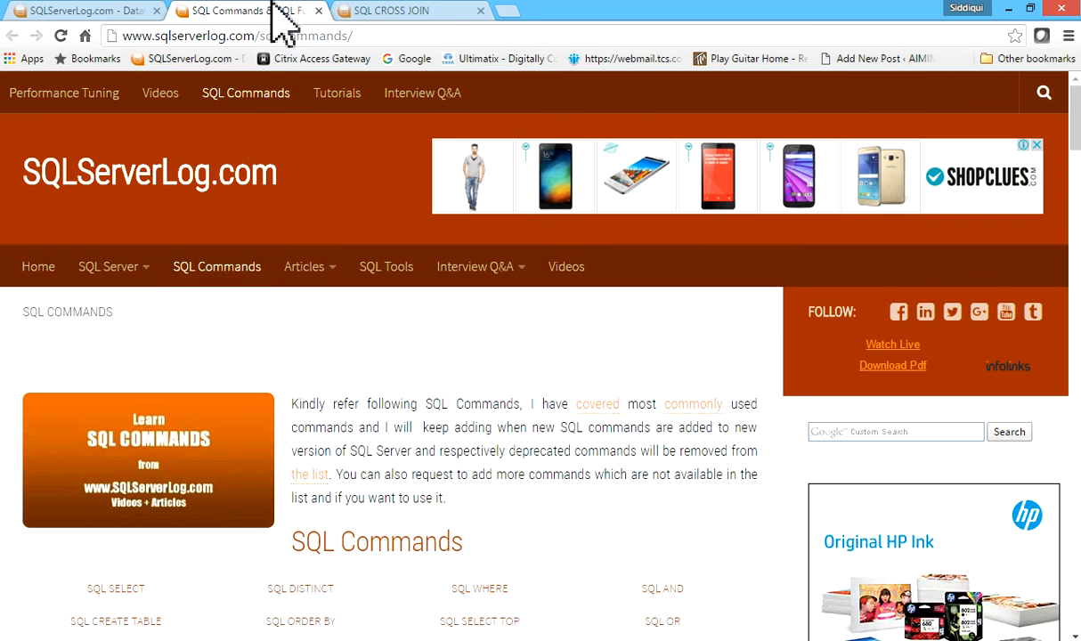
Step: Scroll through the SQL CROSS JOIN article's syntax and 3×3 diagram, then back up
scroll(down, 3)
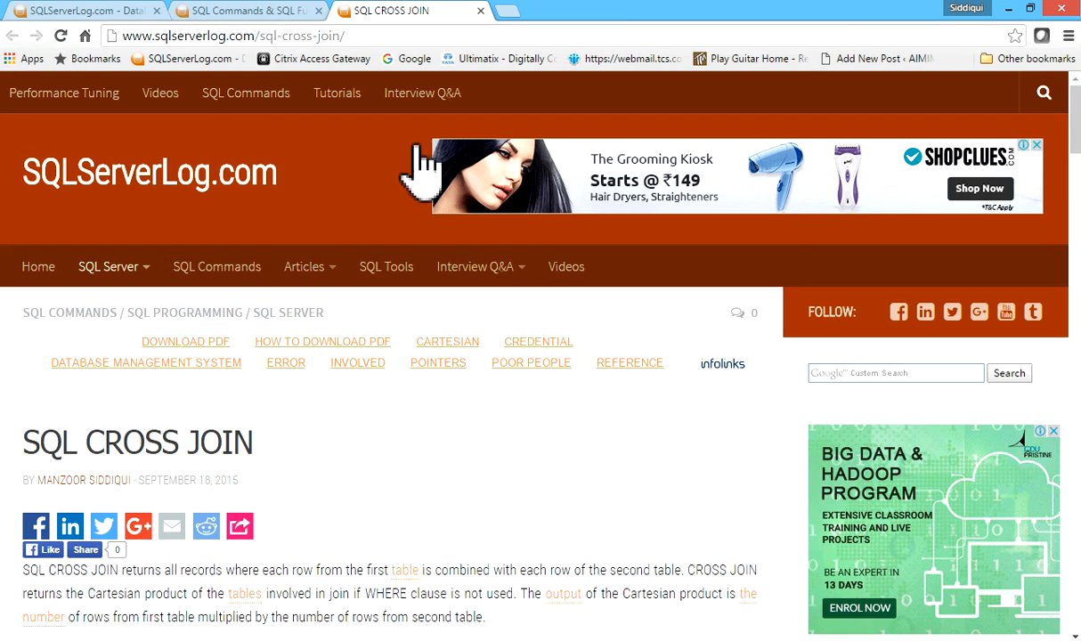
scroll(down, 3)
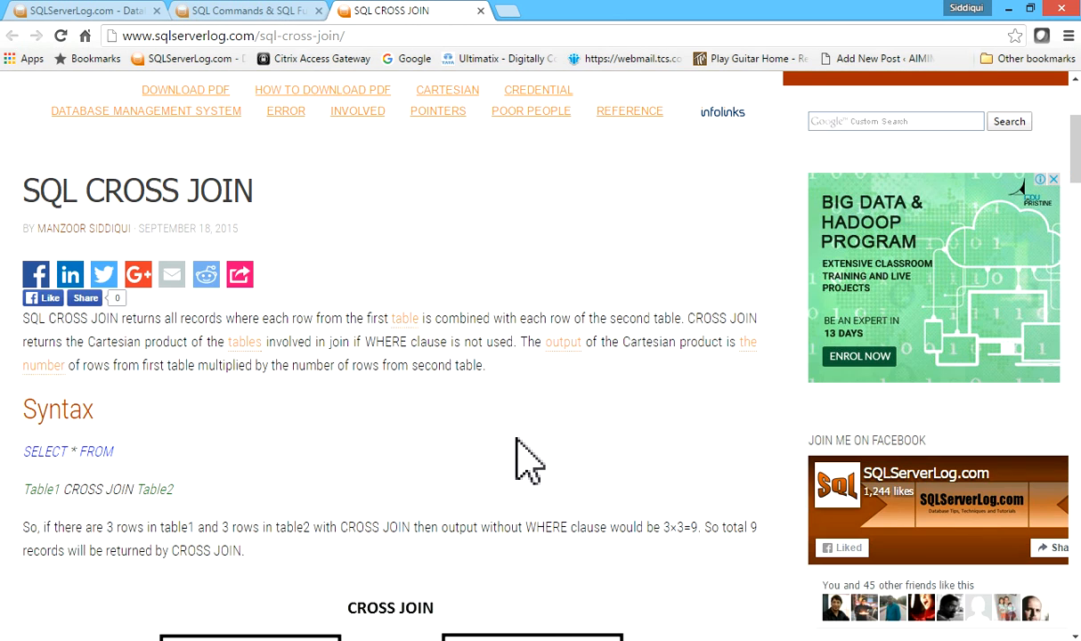
scroll(down, 3)
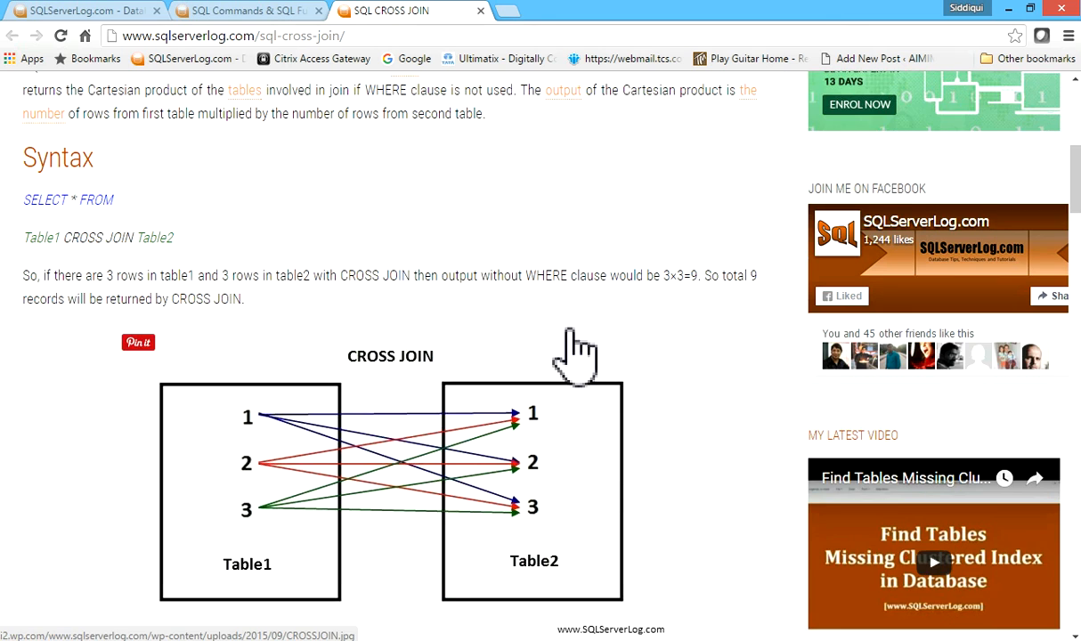
scroll(down, 3)
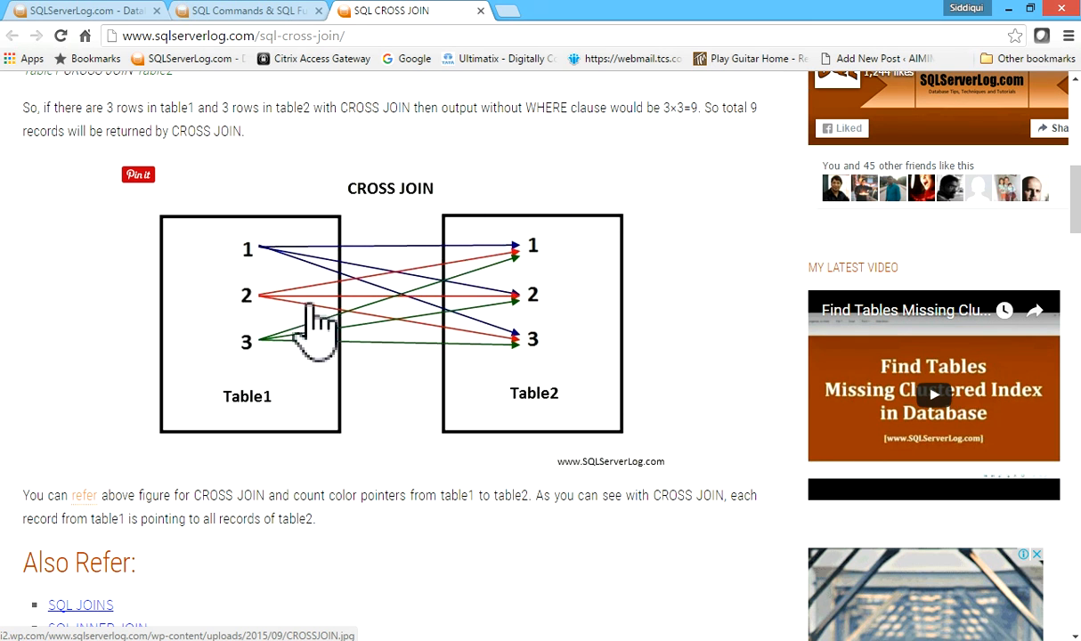
mouse_move(245, 338)
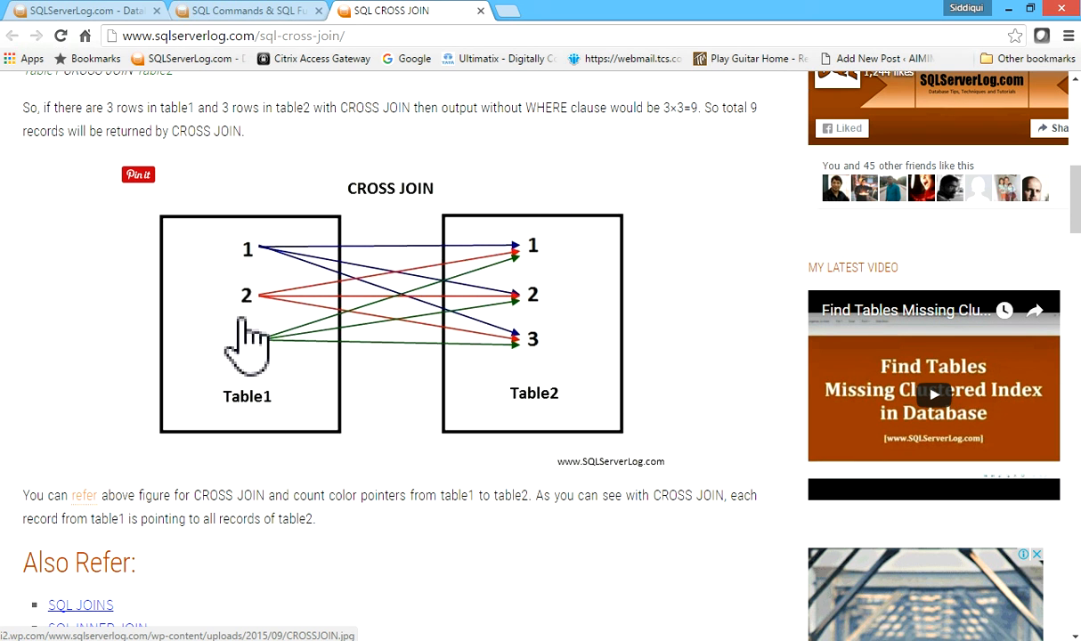
mouse_move(258, 272)
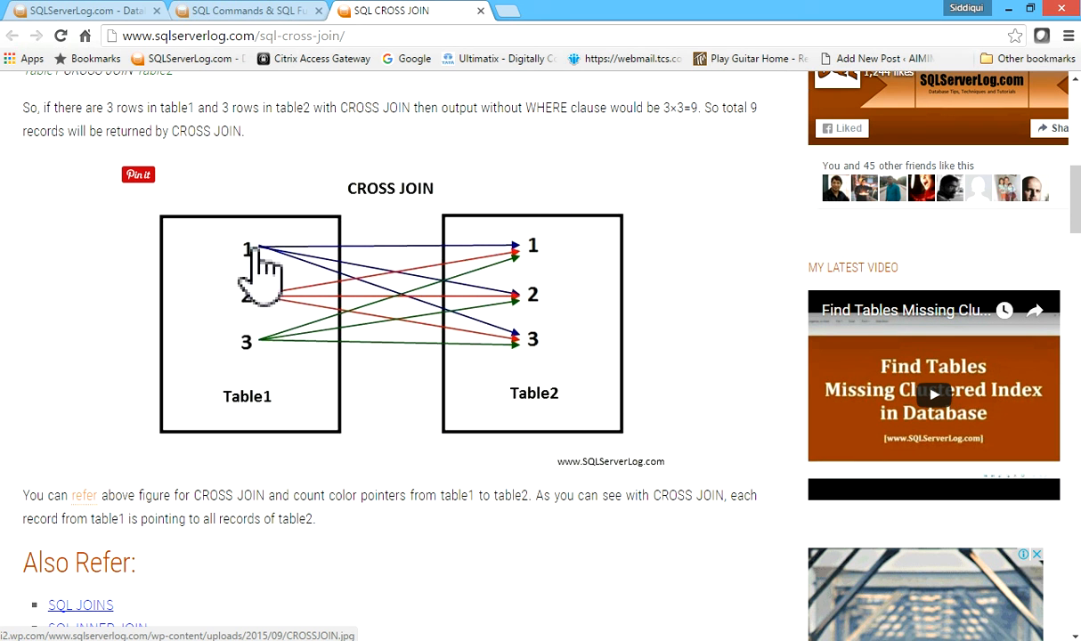
mouse_move(559, 271)
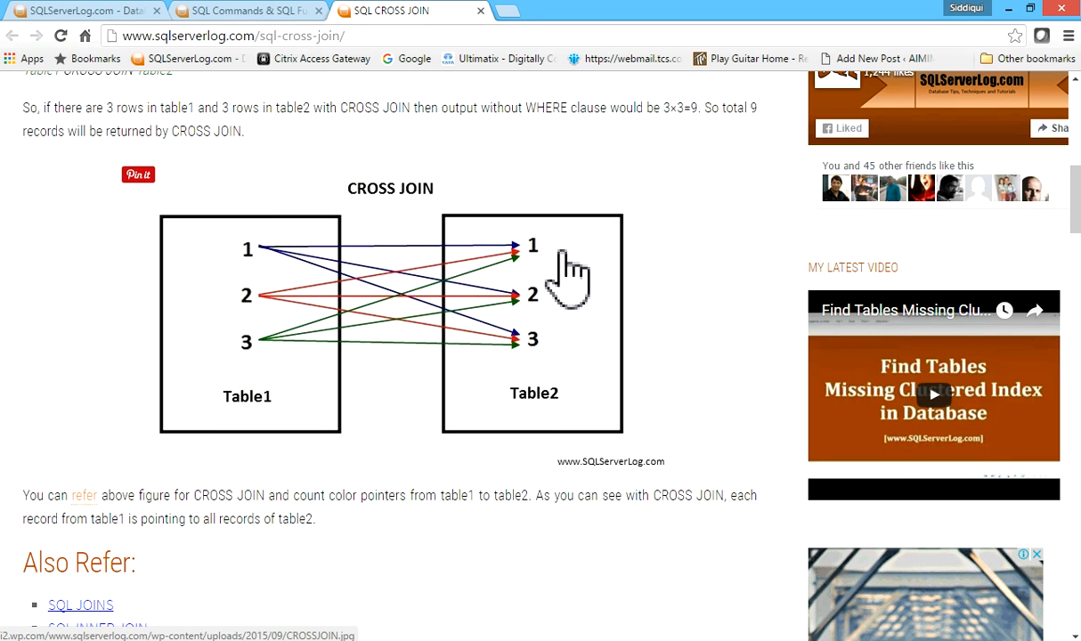
mouse_move(271, 276)
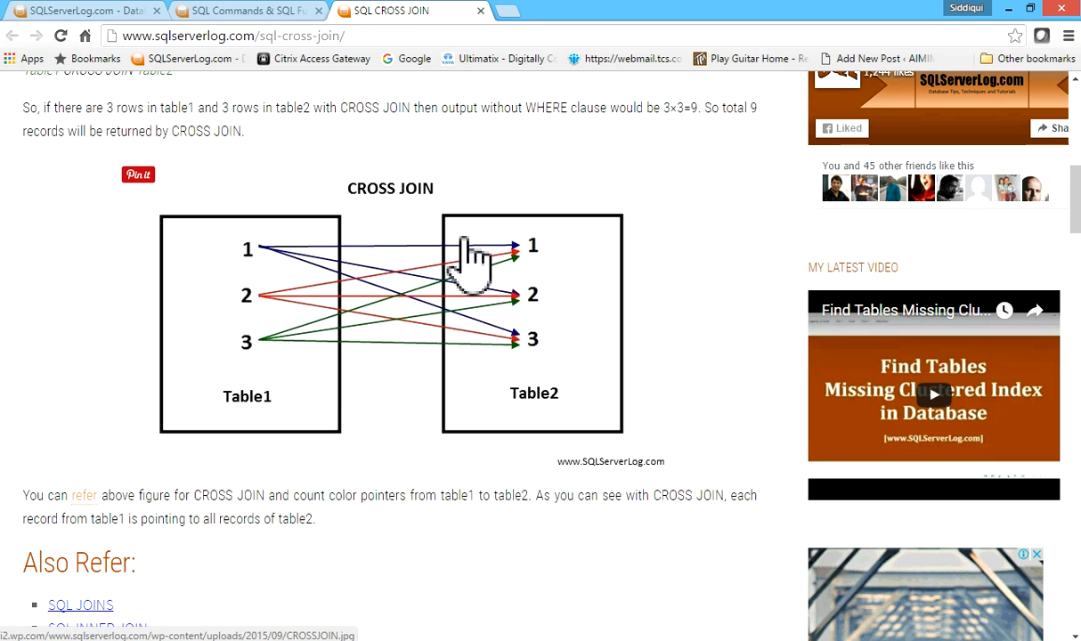
mouse_move(281, 274)
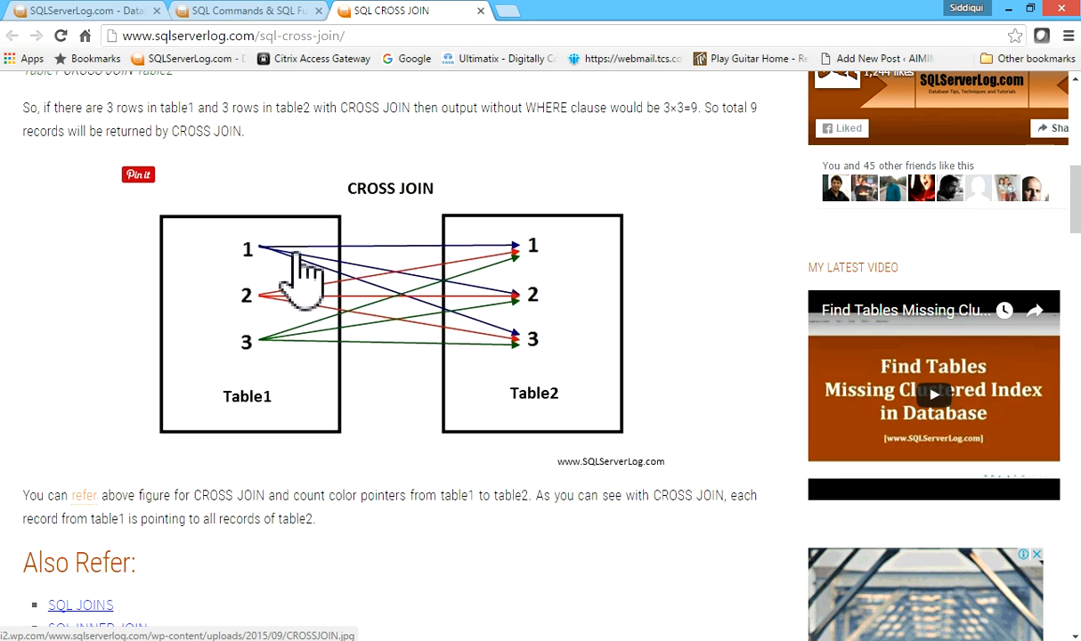
mouse_move(289, 325)
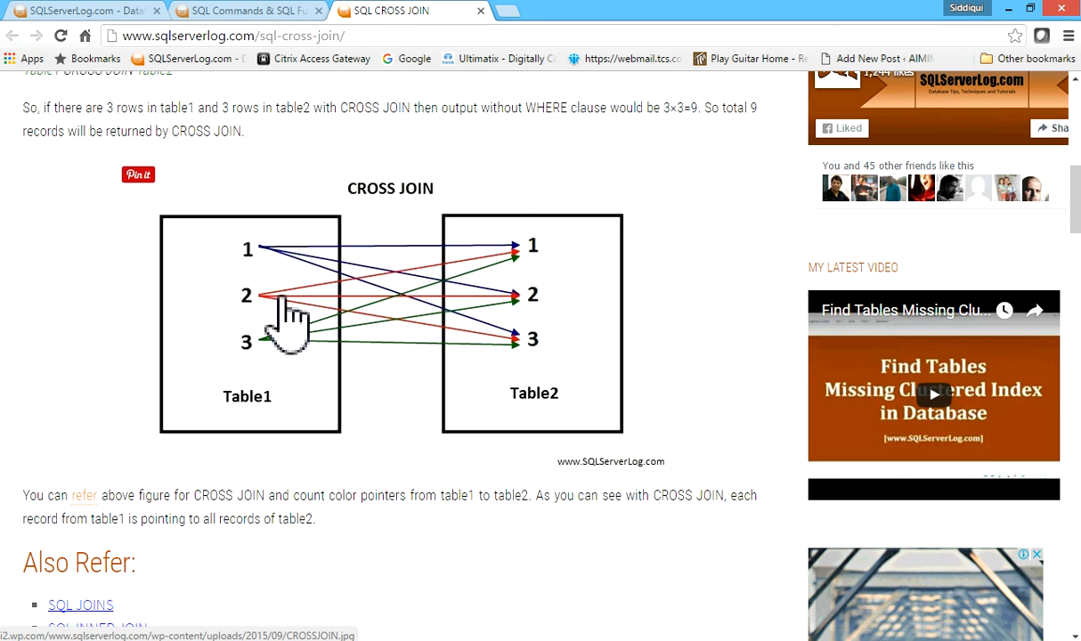
mouse_move(579, 289)
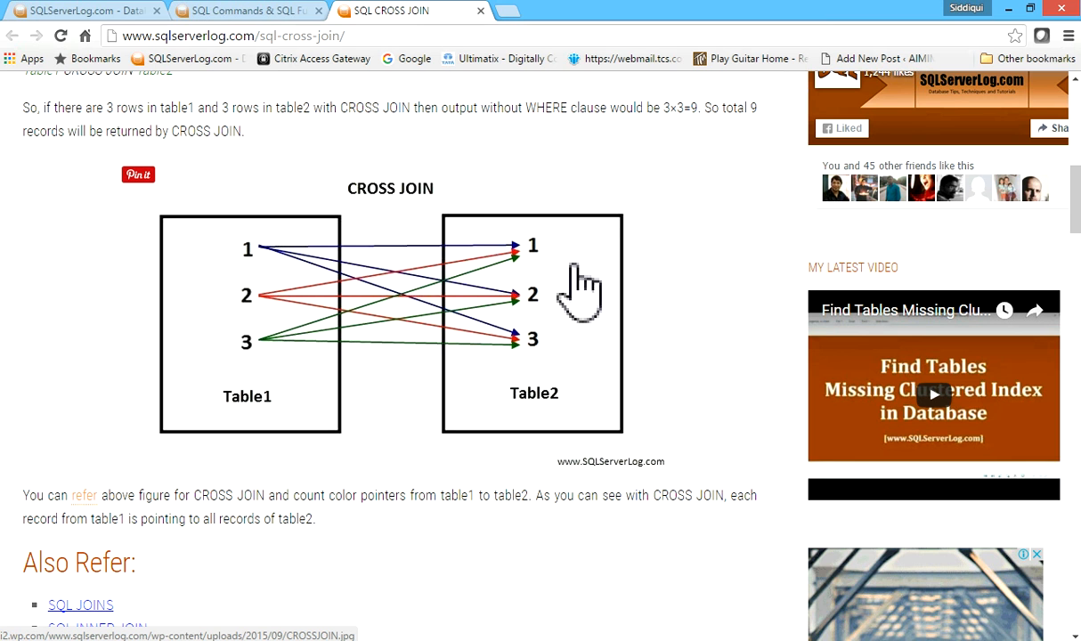
mouse_move(414, 502)
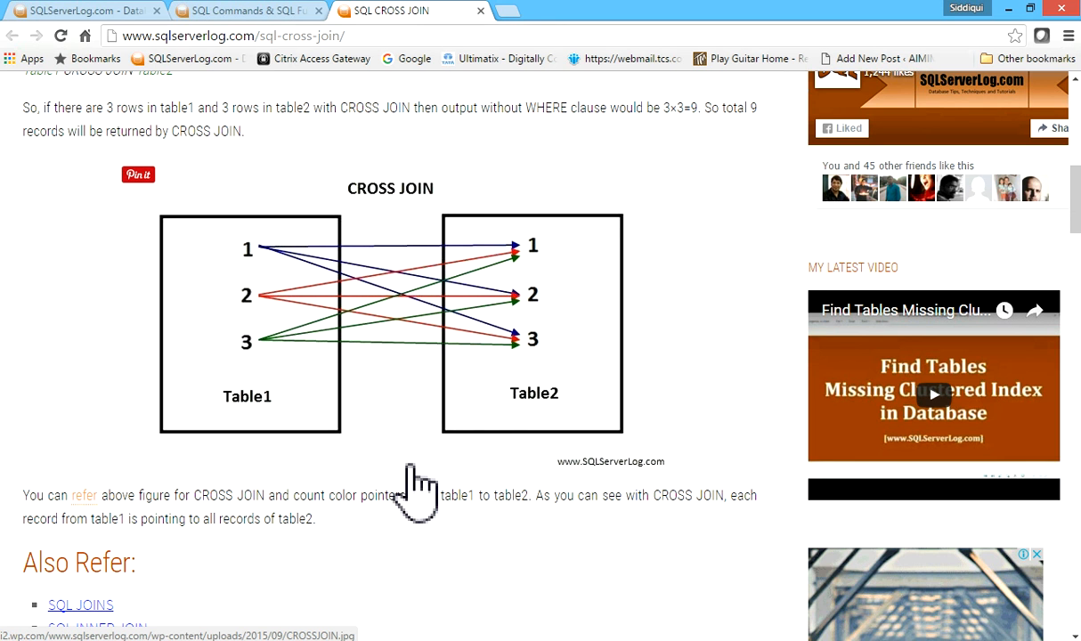
scroll(down, 3)
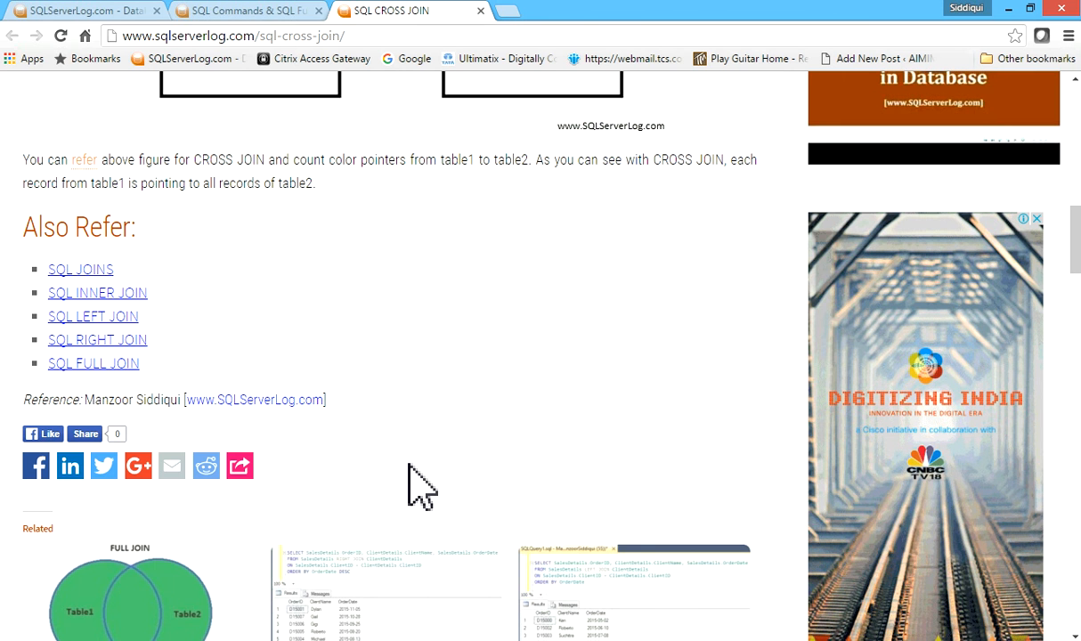
scroll(up, 3)
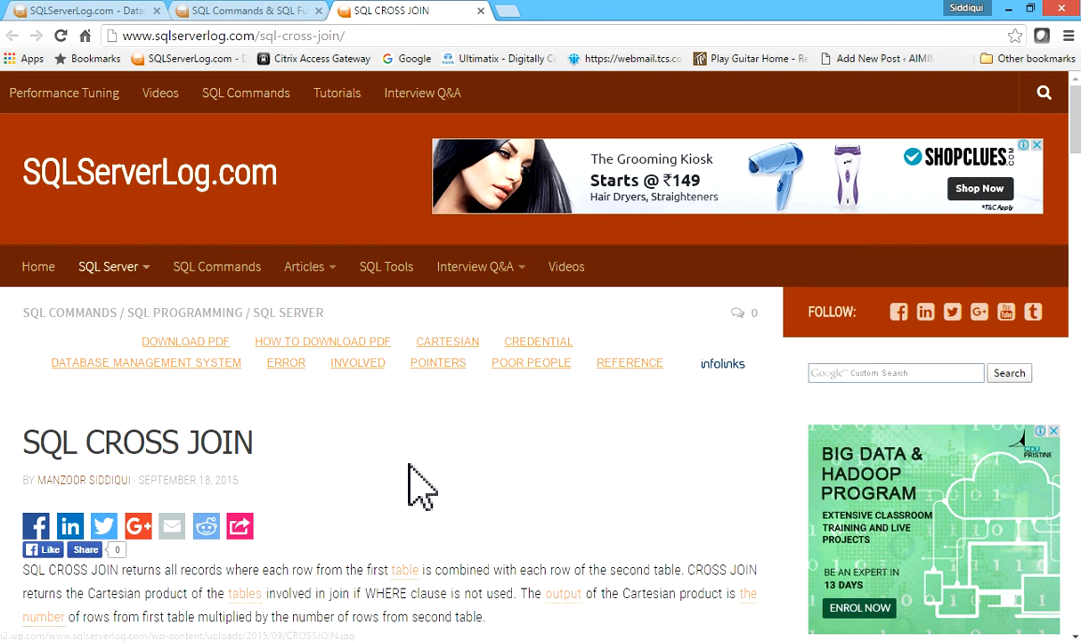